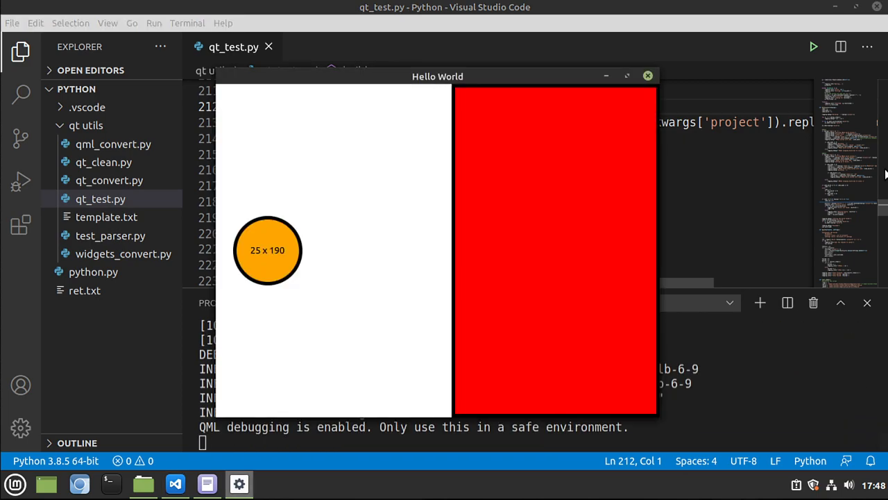
# Close the five Qt Hello World demo windows, then bring notes.ods forward in Calc
pyautogui.click(648, 75)
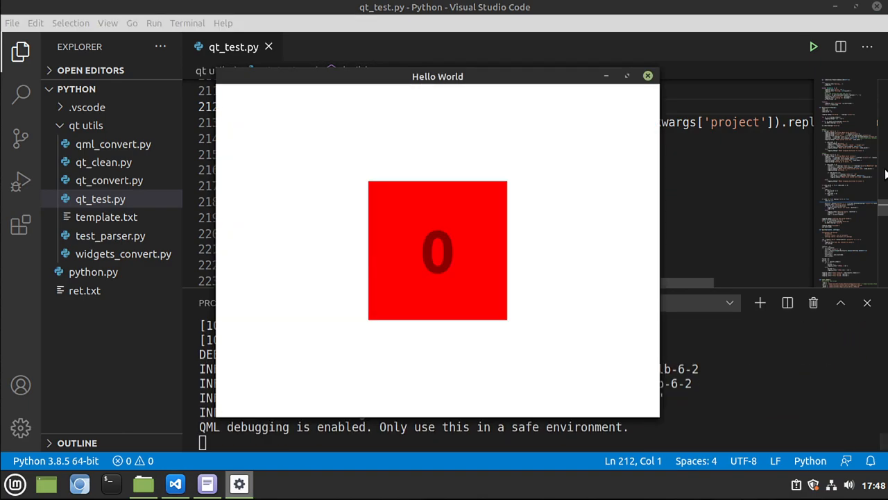
pyautogui.click(647, 74)
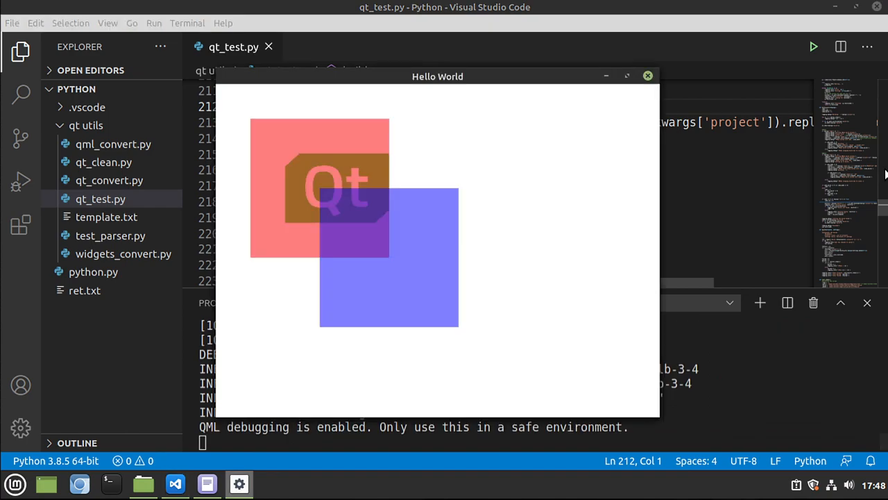
pyautogui.click(647, 76)
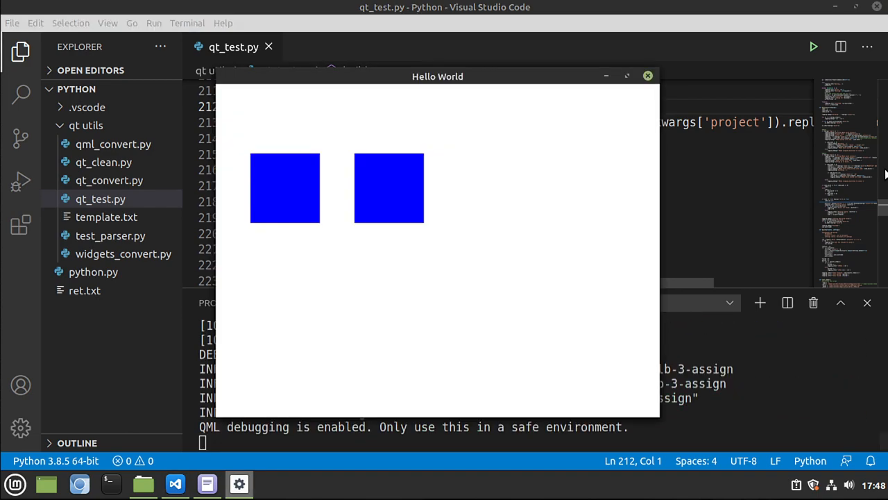
pyautogui.click(647, 76)
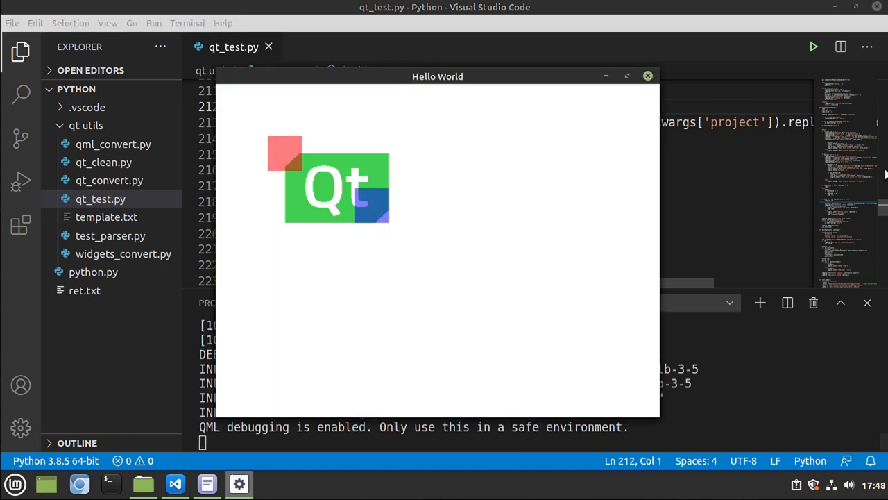
pyautogui.click(646, 76)
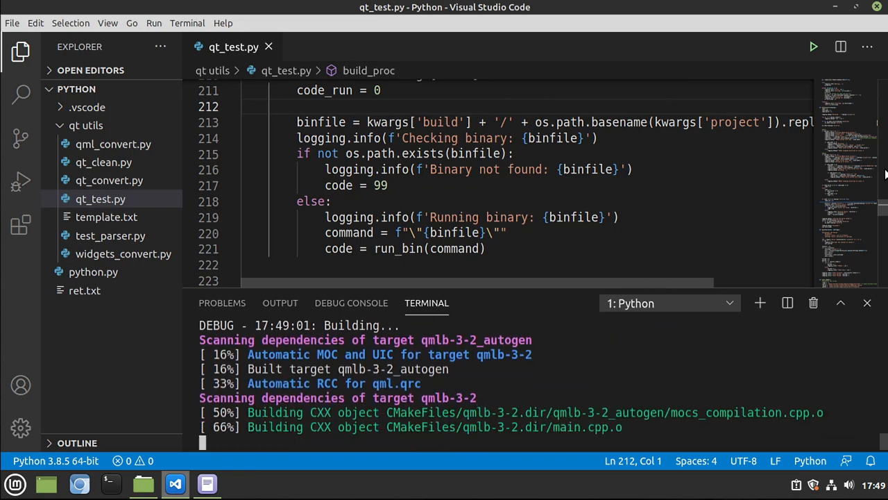
pyautogui.click(206, 483)
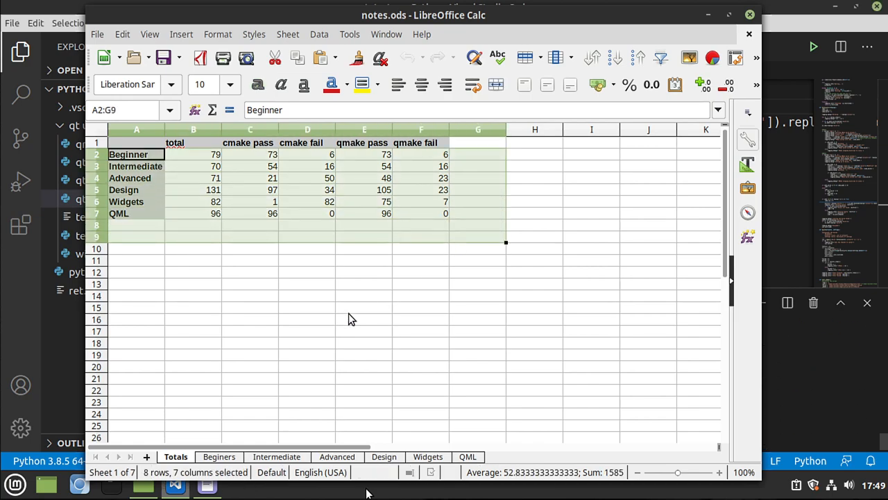
# Check the Advanced, Design and QML course totals, then switch to the Beginers sheet
pyautogui.click(364, 307)
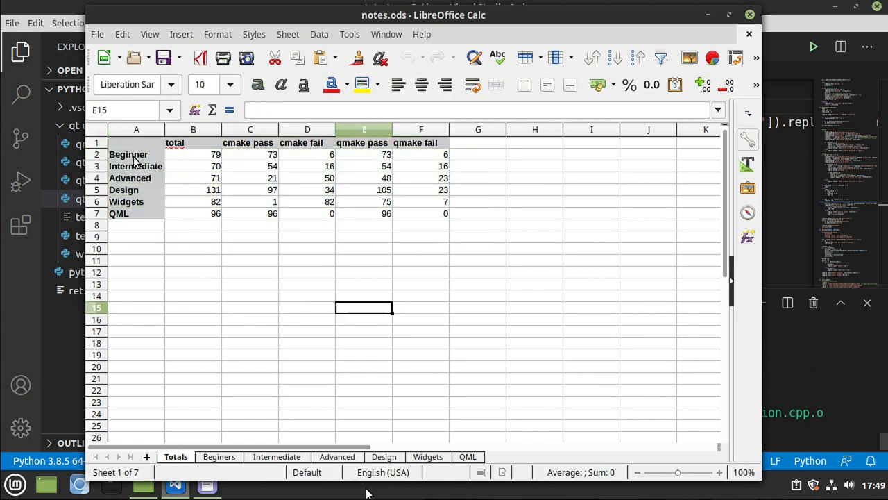
pyautogui.click(136, 178)
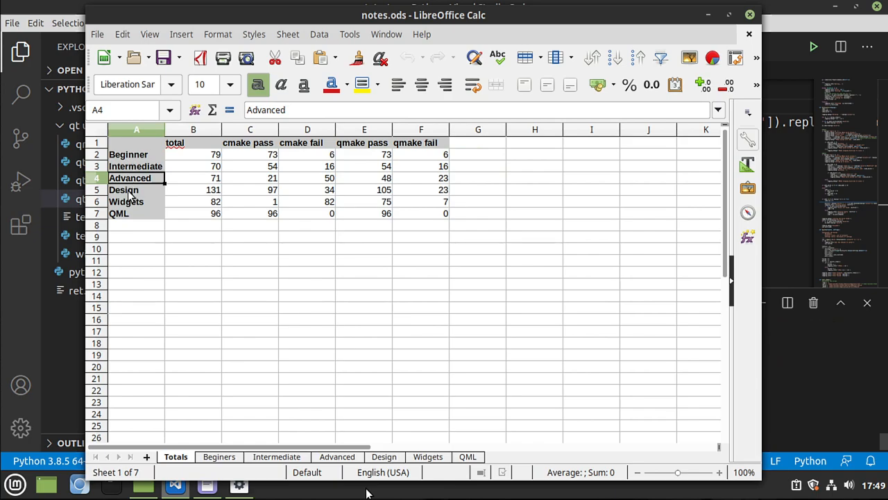
pyautogui.click(136, 190)
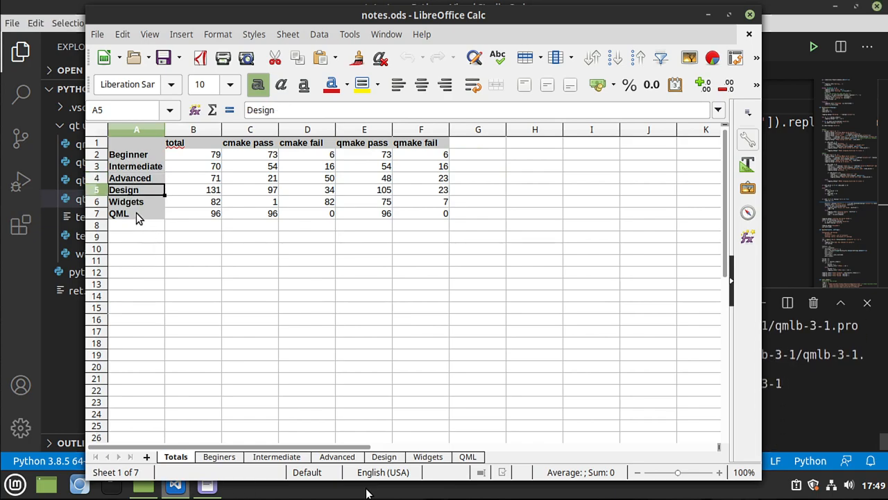
pyautogui.click(119, 213)
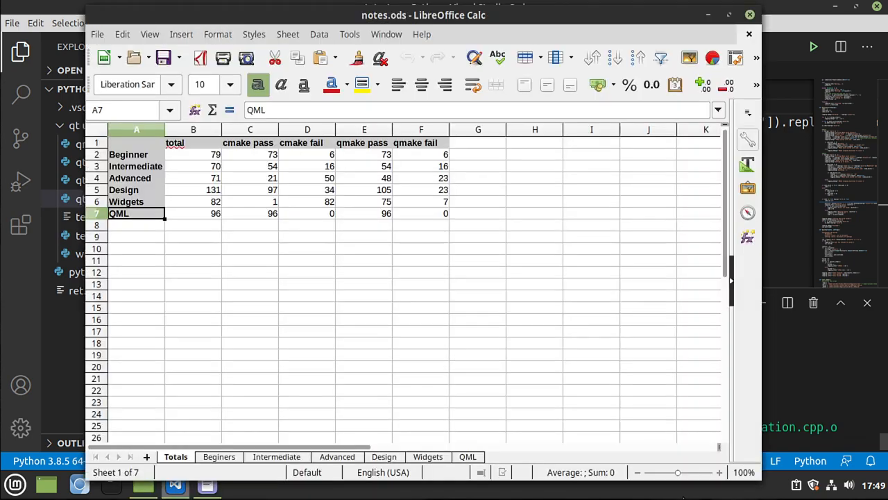
pyautogui.moveTo(209, 181)
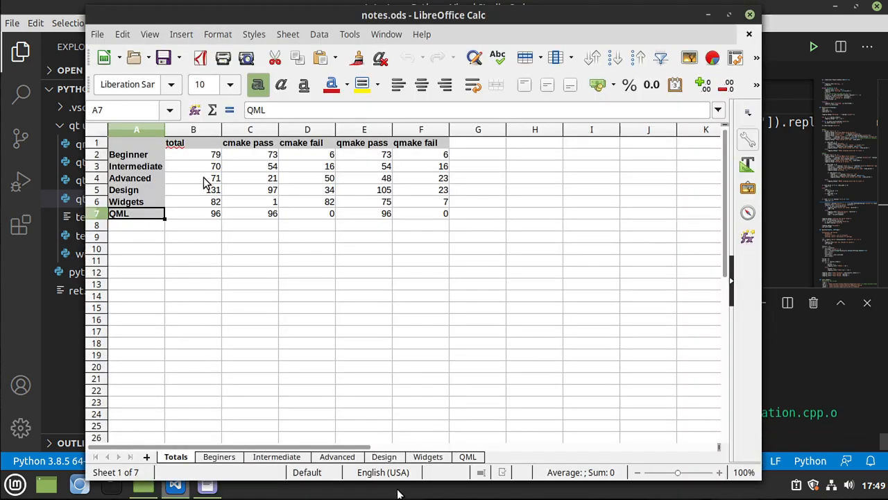
pyautogui.click(219, 457)
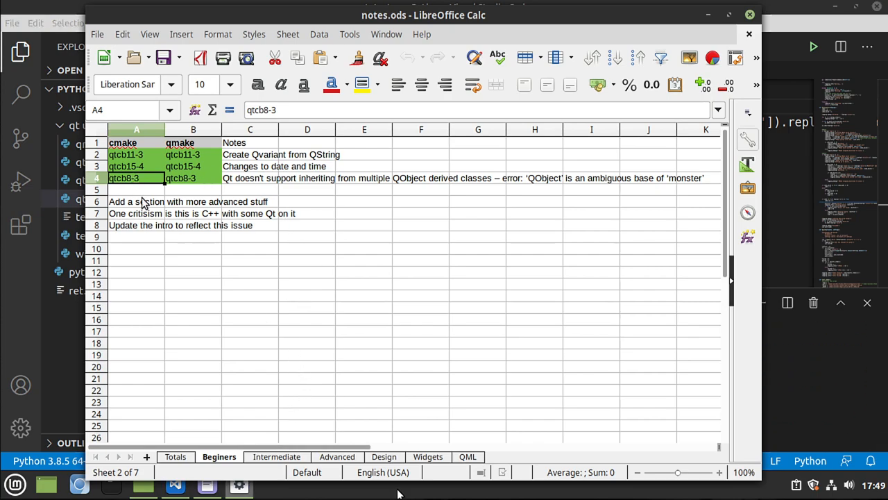
# Read the QVariant, date/time and QObject inheritance notes, then go to Intermediate
pyautogui.click(249, 154)
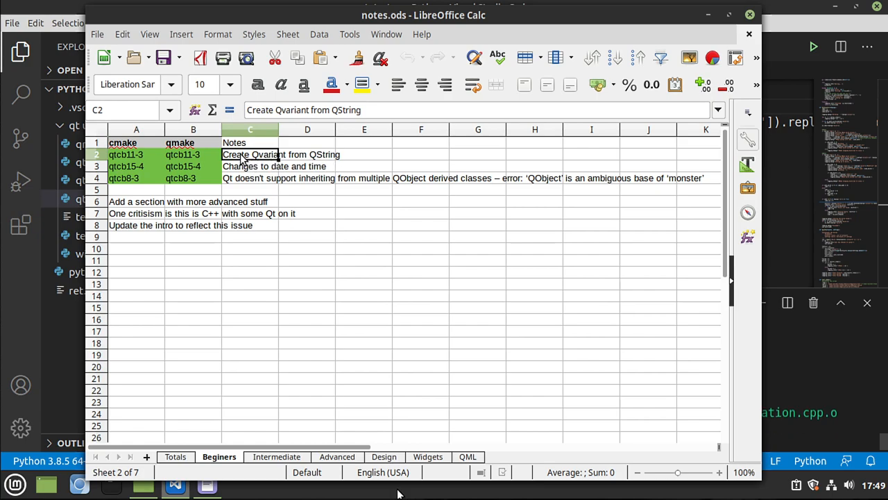
pyautogui.click(249, 165)
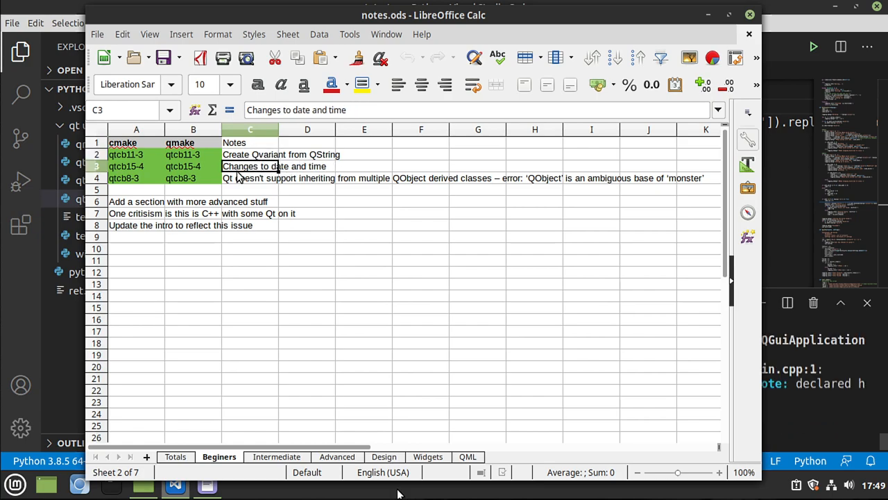
pyautogui.moveTo(186, 178)
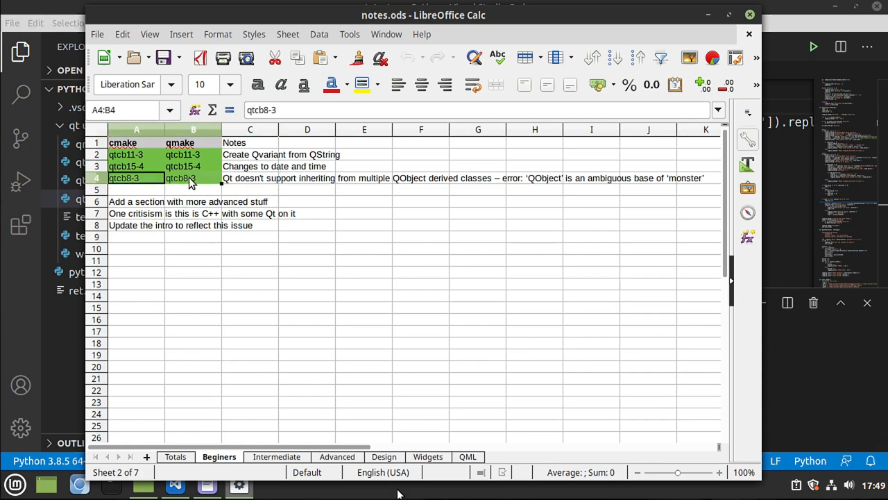
pyautogui.click(250, 178)
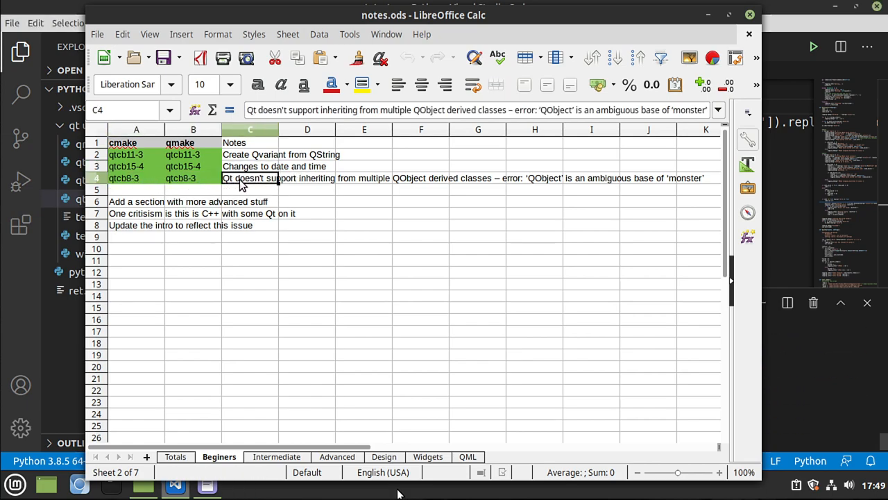
pyautogui.moveTo(420, 185)
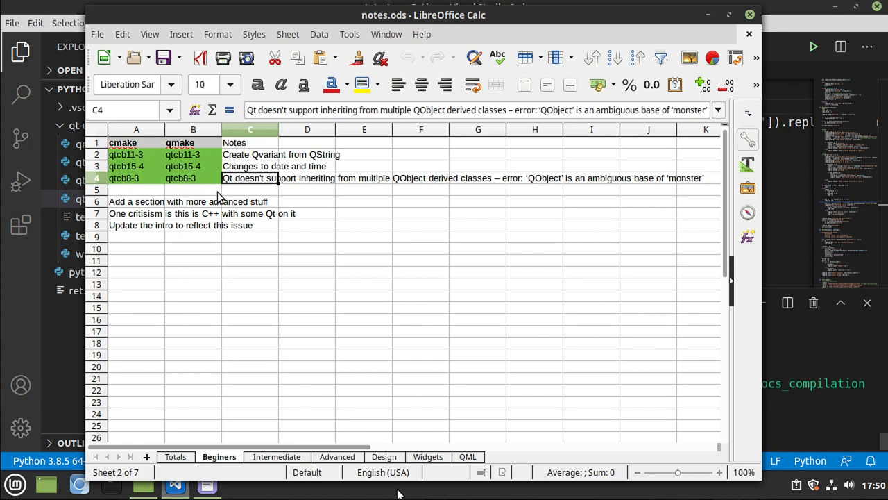
pyautogui.click(277, 456)
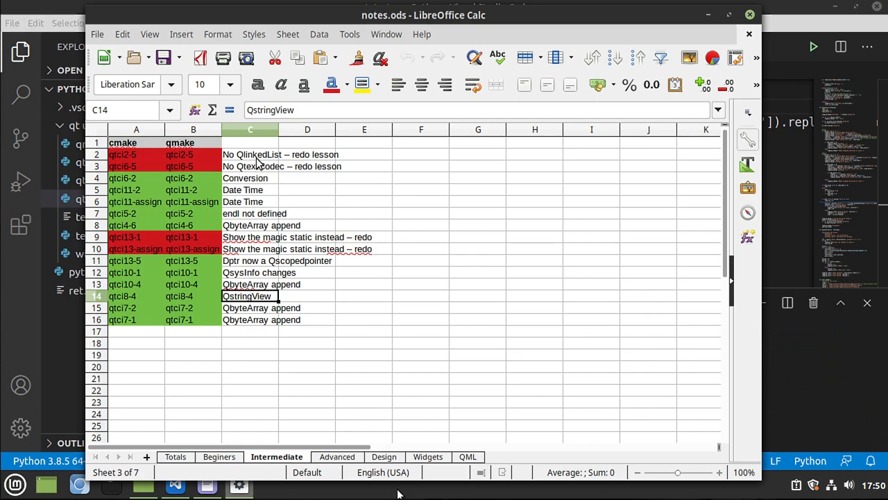
# Read the QLinkedList, QTextCodec, endl and magic static notes, marking the red qtci13 lessons
pyautogui.click(250, 154)
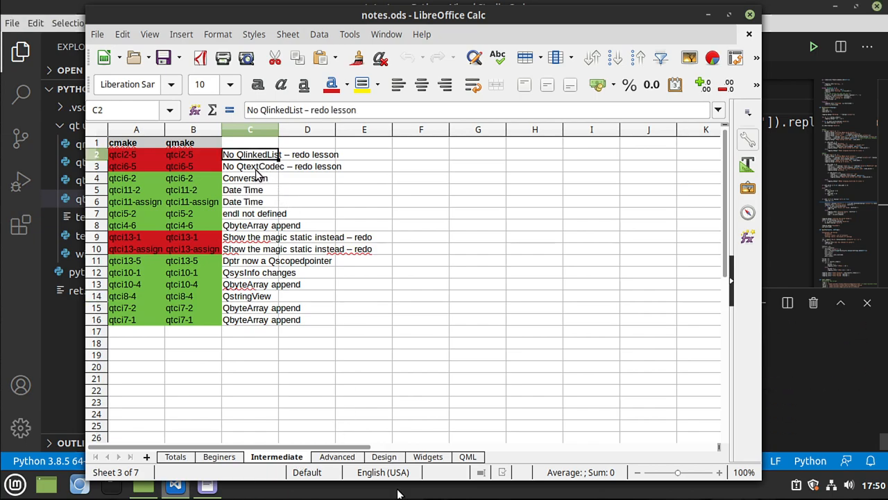
pyautogui.click(250, 166)
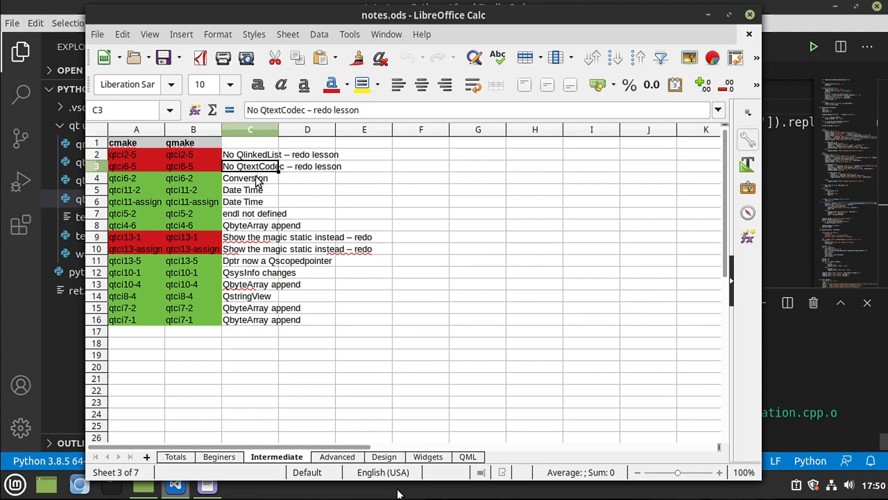
pyautogui.click(249, 177)
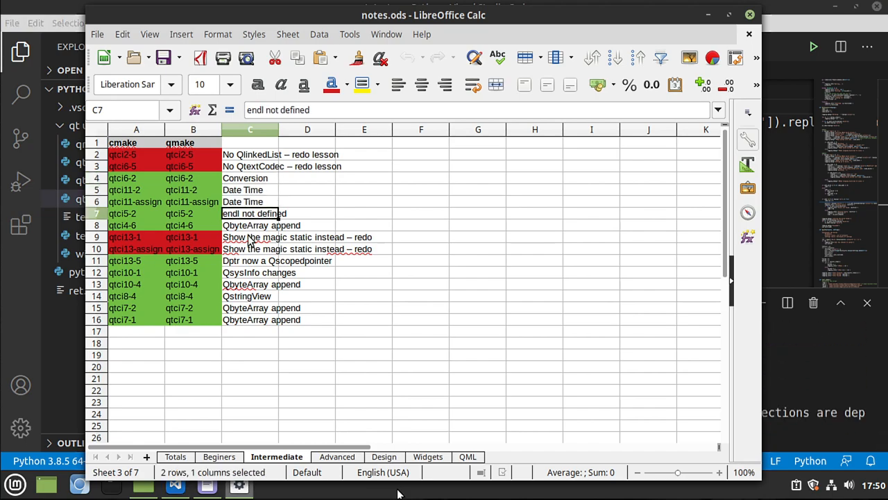
pyautogui.click(250, 225)
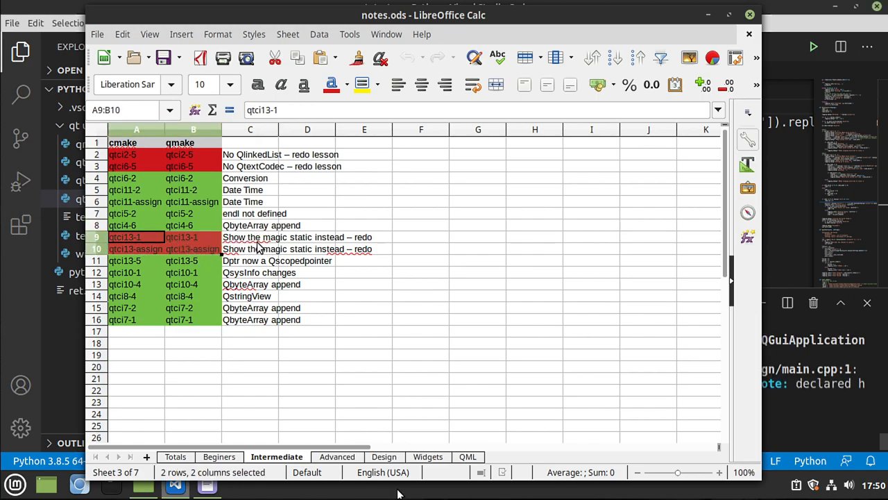
pyautogui.click(250, 237)
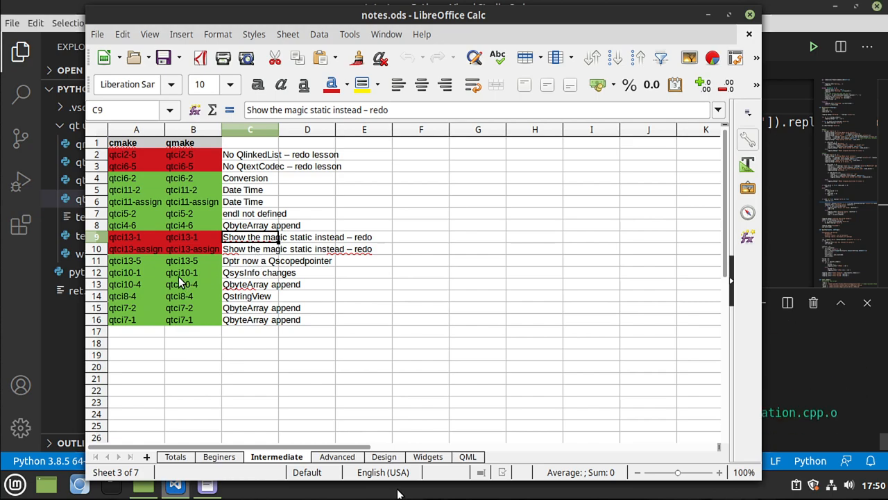
# Select qtci10-1 to qtci10-4 and review the QScopedPointer, QSysInfo, QByteArray and QStringView notes, then open Advanced
pyautogui.moveTo(136, 272); pyautogui.dragTo(193, 284)
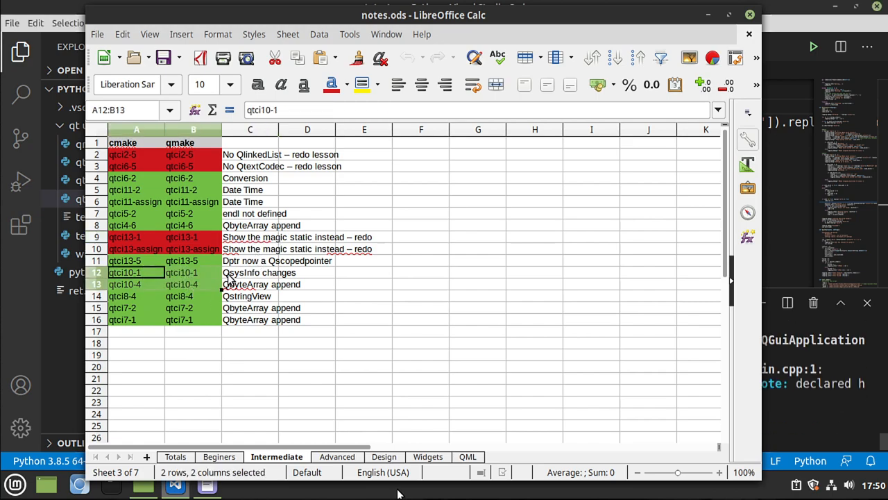
pyautogui.click(249, 260)
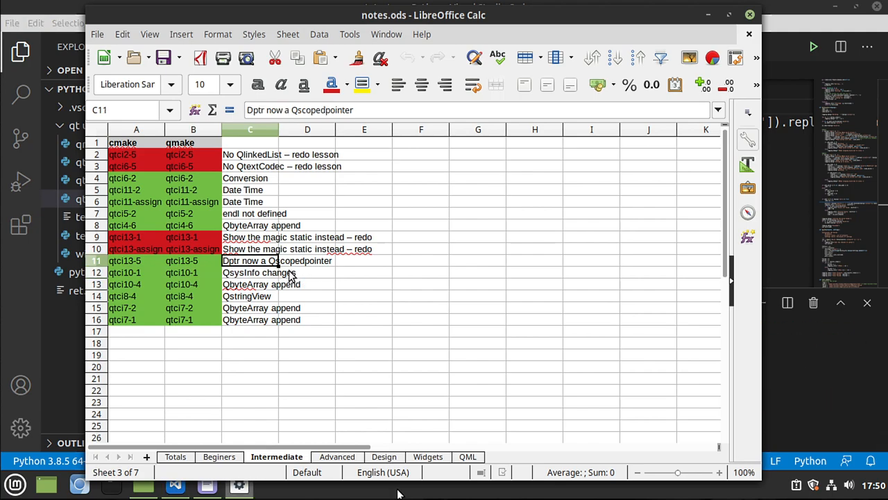
pyautogui.click(250, 272)
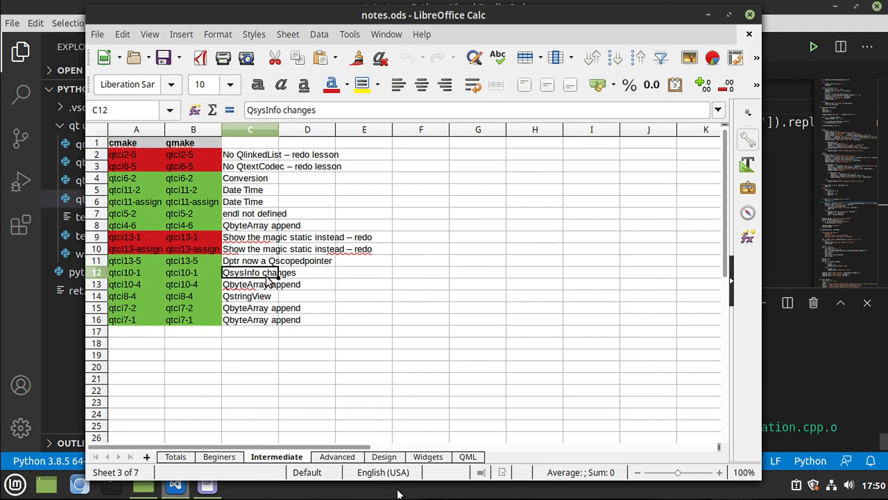
pyautogui.click(250, 319)
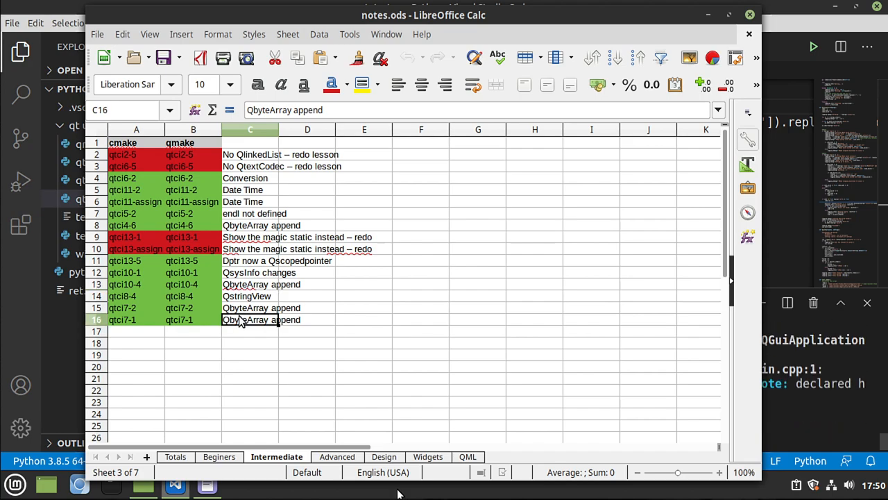
pyautogui.click(250, 296)
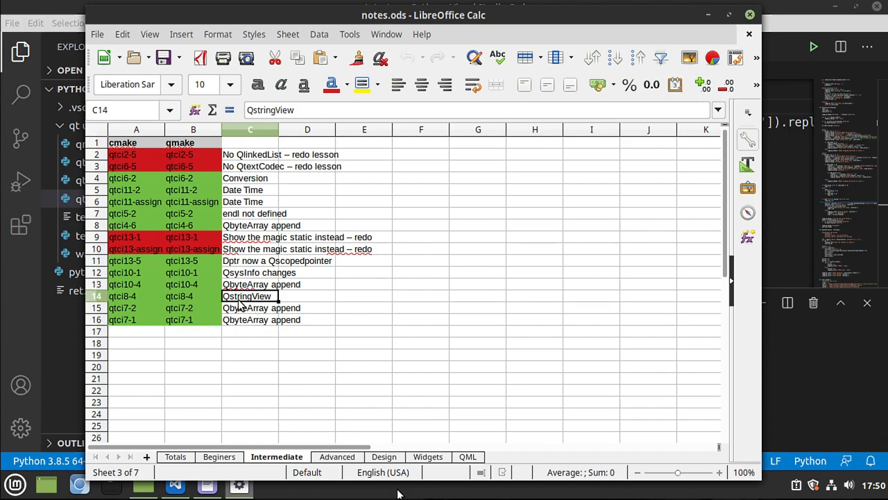
pyautogui.moveTo(350, 397)
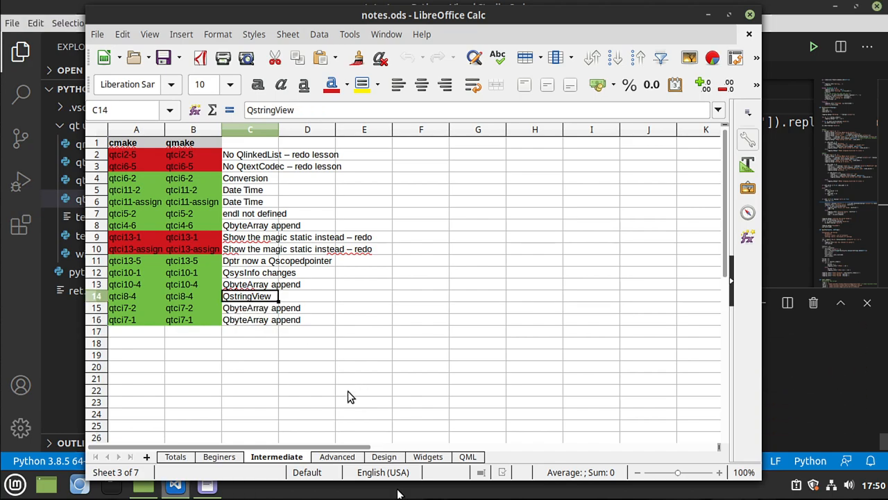
pyautogui.click(337, 456)
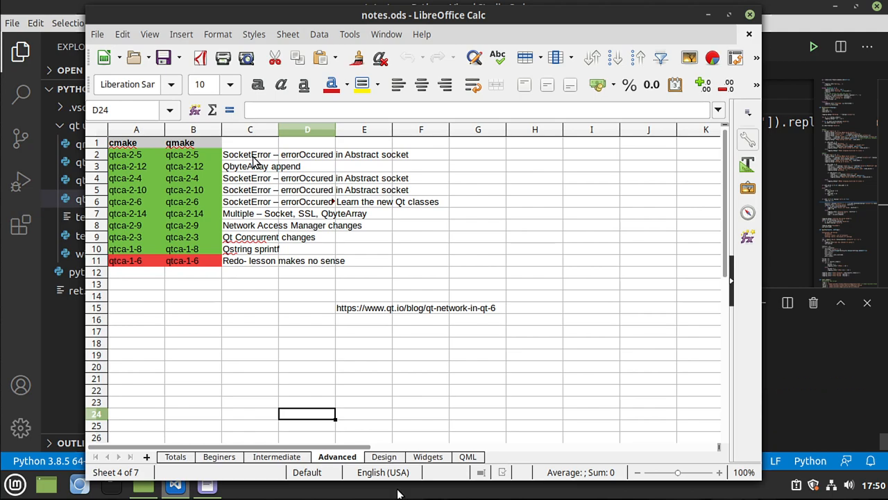
# Review the SocketError and Qt Concurrent notes and the qtca-1-8 and qtca-1-6 rows, then open Design
pyautogui.click(250, 154)
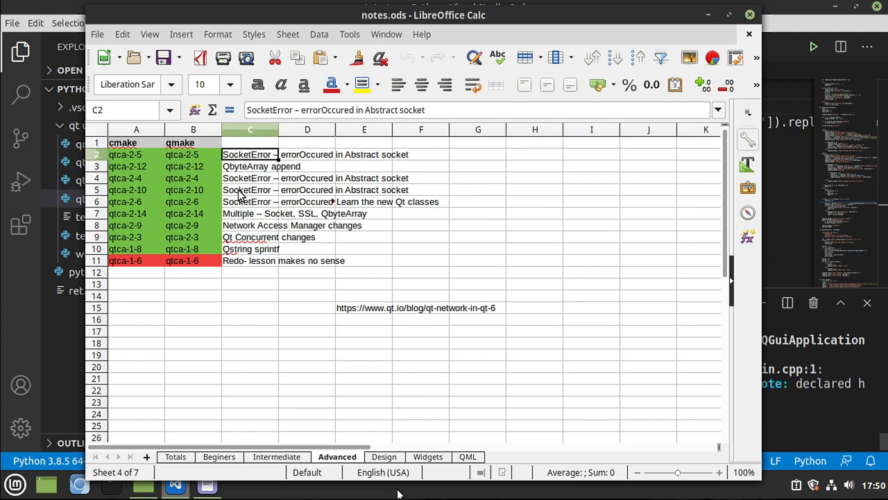
pyautogui.click(250, 177)
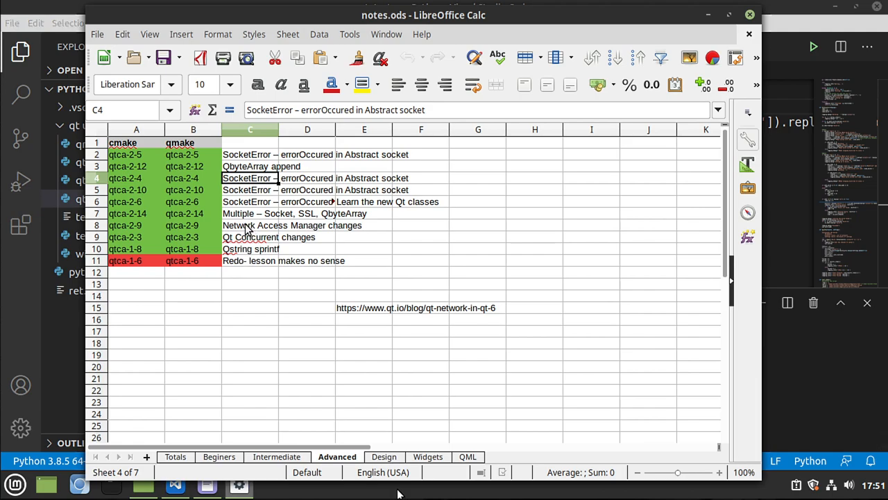
pyautogui.click(250, 236)
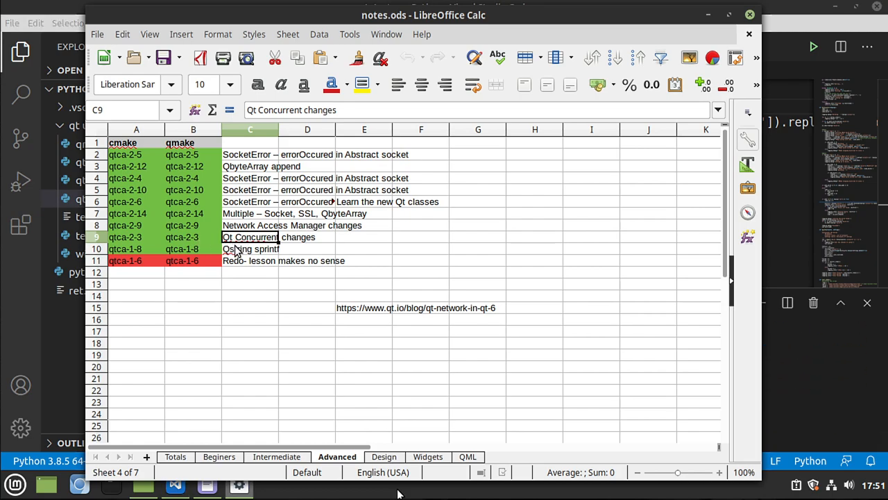
pyautogui.moveTo(326, 354)
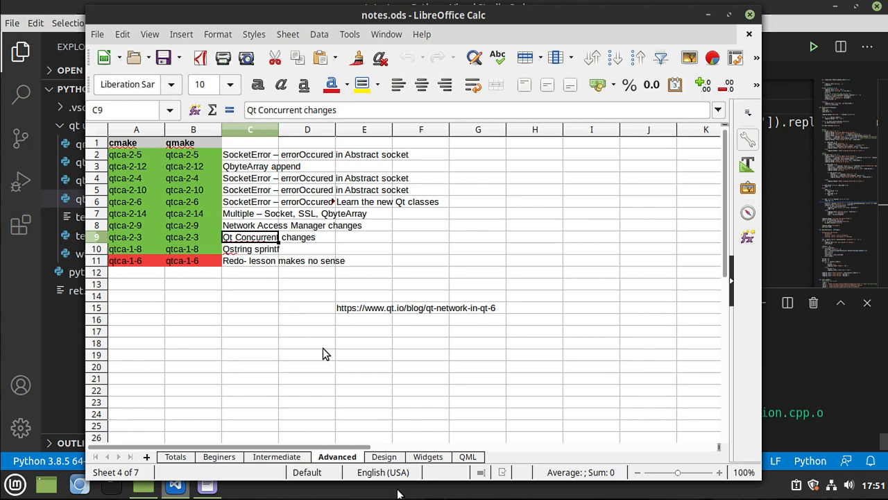
pyautogui.moveTo(340, 373)
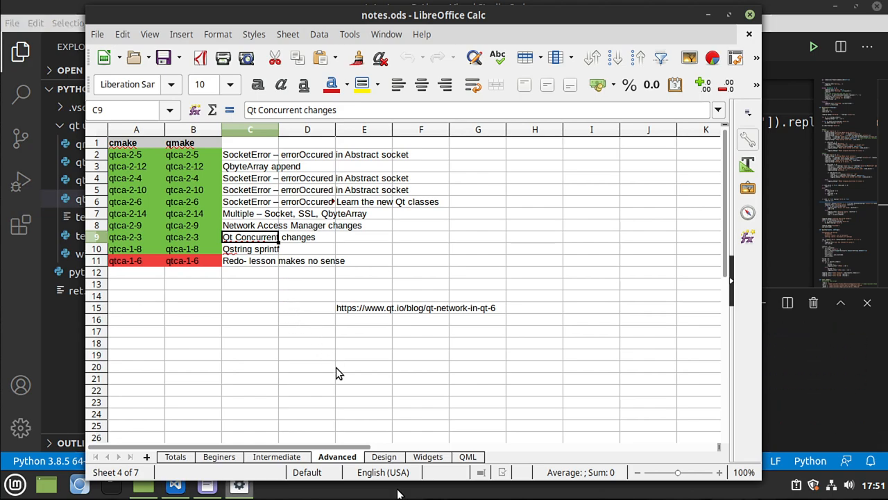
pyautogui.moveTo(310, 329)
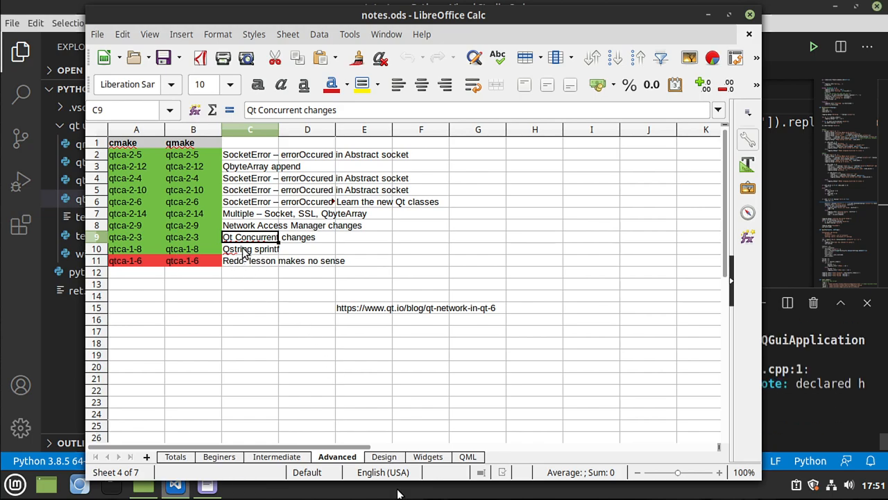
pyautogui.click(136, 249)
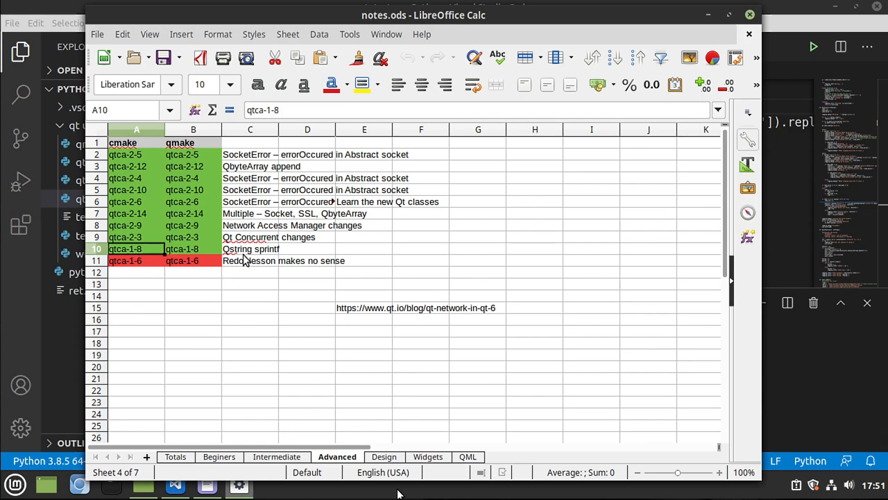
pyautogui.click(250, 249)
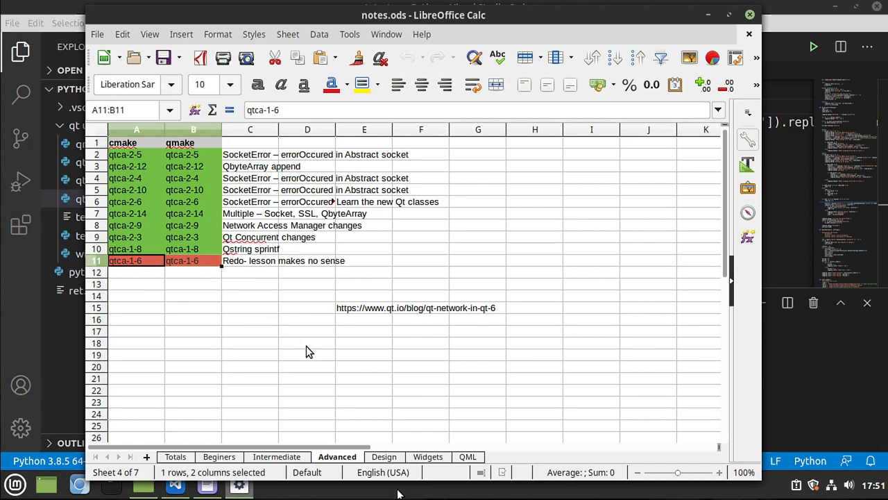
pyautogui.click(384, 456)
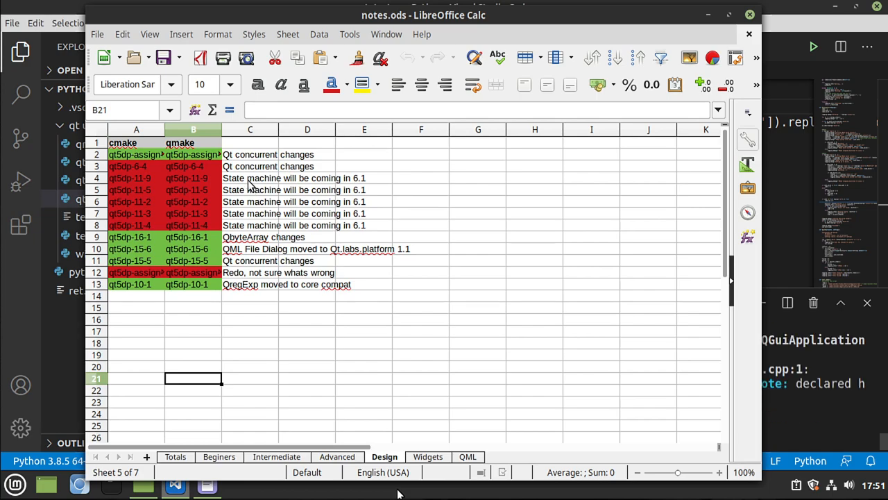
pyautogui.moveTo(250, 177); pyautogui.dragTo(250, 224)
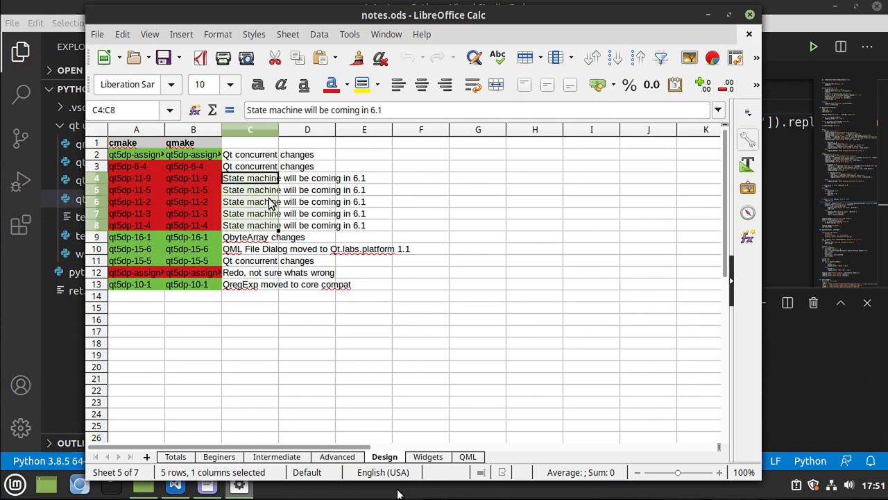
pyautogui.moveTo(365, 225)
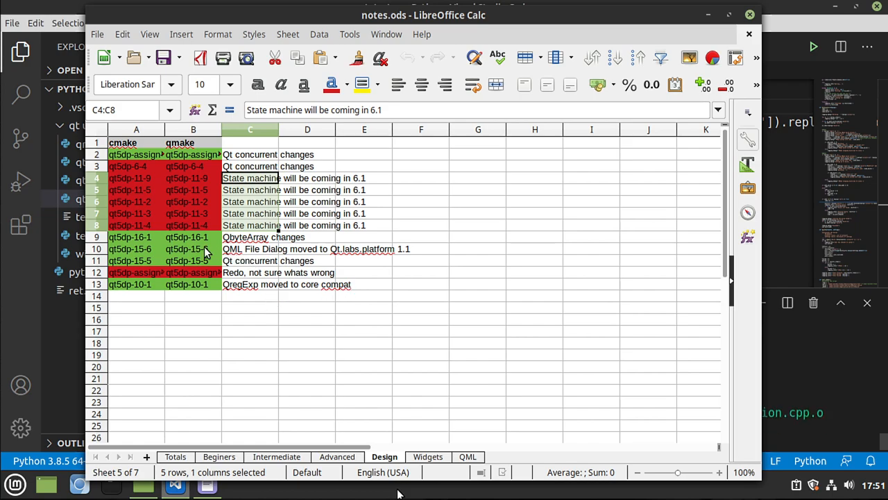
pyautogui.click(250, 249)
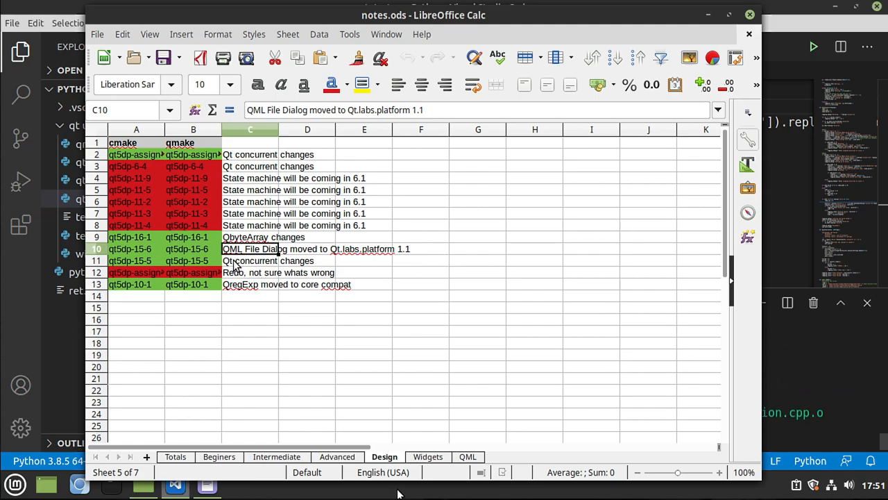
pyautogui.click(250, 260)
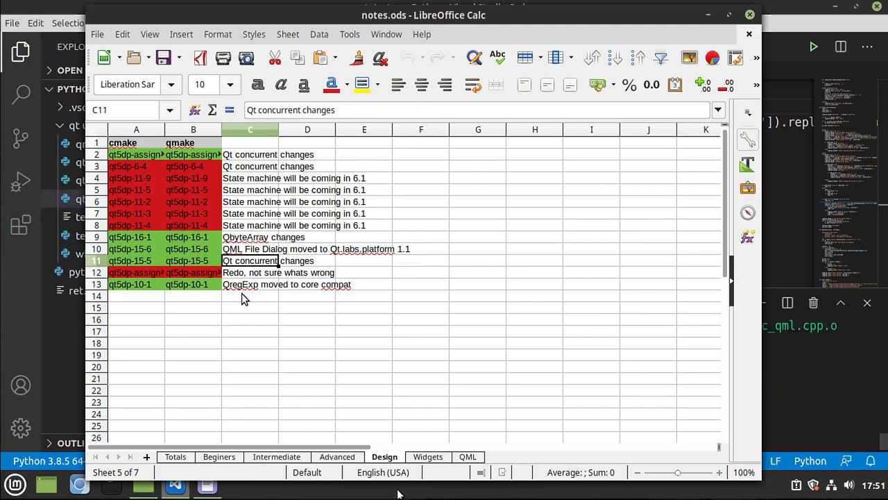
pyautogui.click(250, 283)
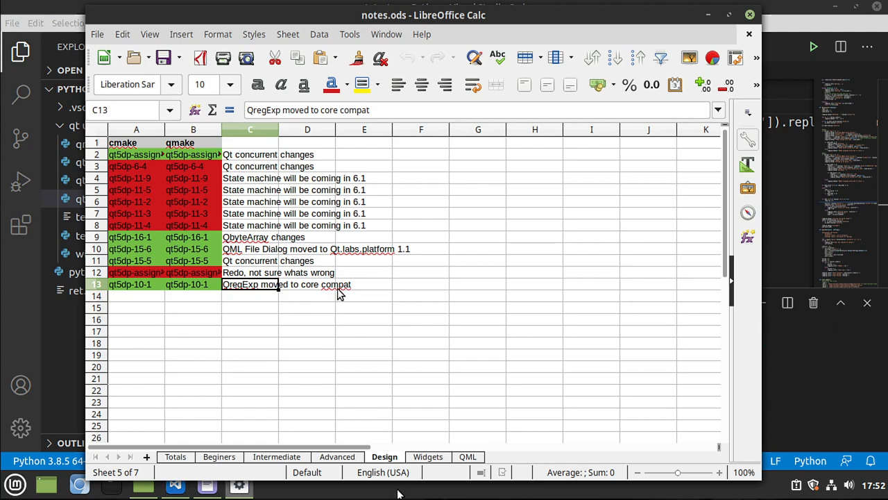
pyautogui.moveTo(368, 326)
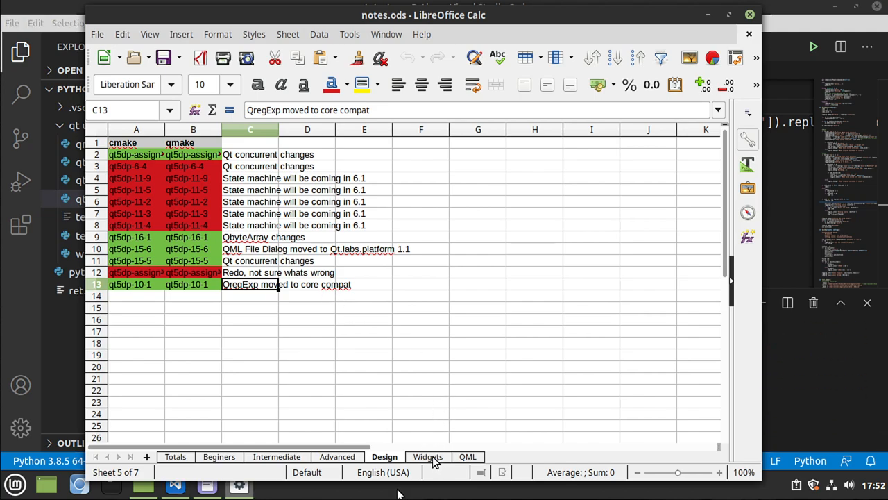
# On Widgets, read the WindowFlags, ItemIsTristate and QCloseEvent include notes, then open QML
pyautogui.click(428, 456)
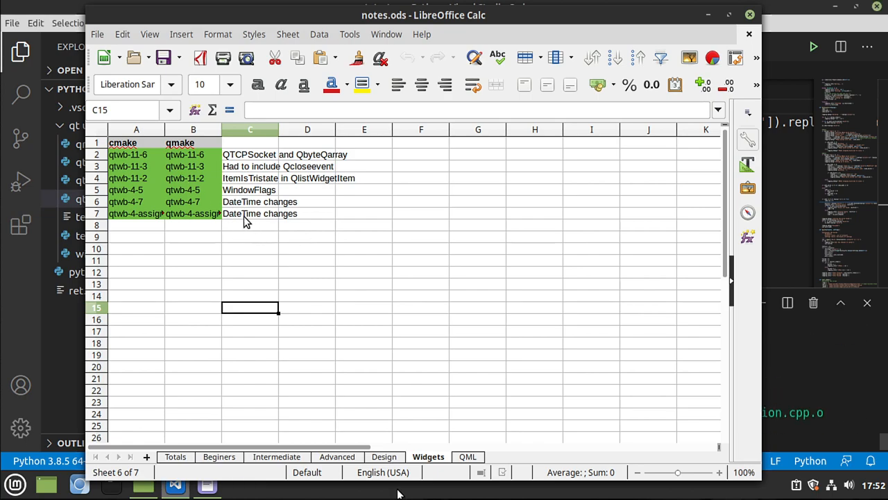
pyautogui.click(250, 190)
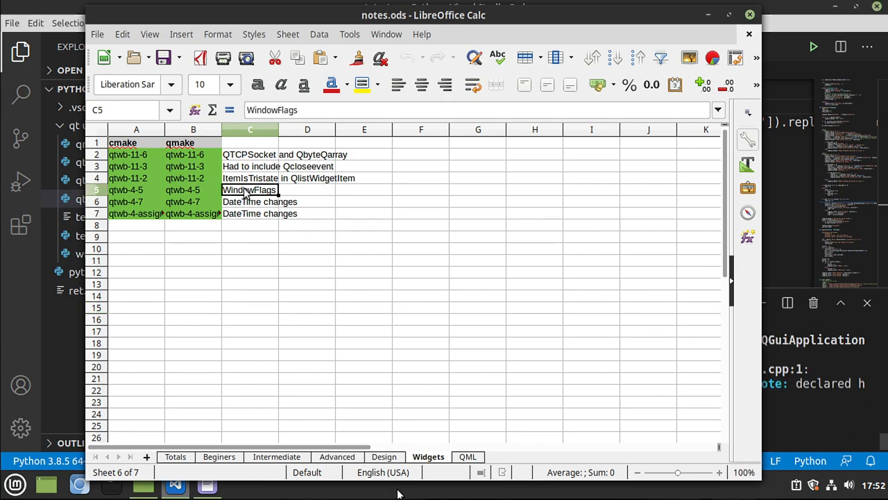
pyautogui.click(250, 178)
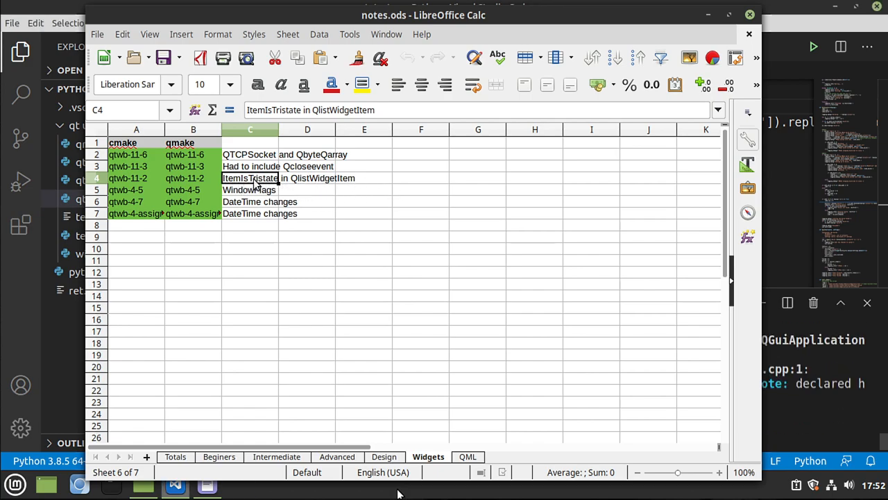
pyautogui.click(250, 166)
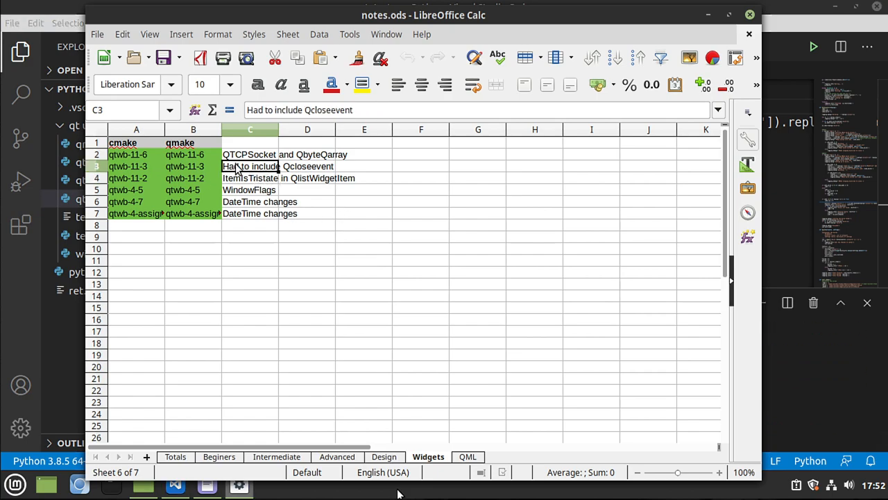
pyautogui.click(308, 165)
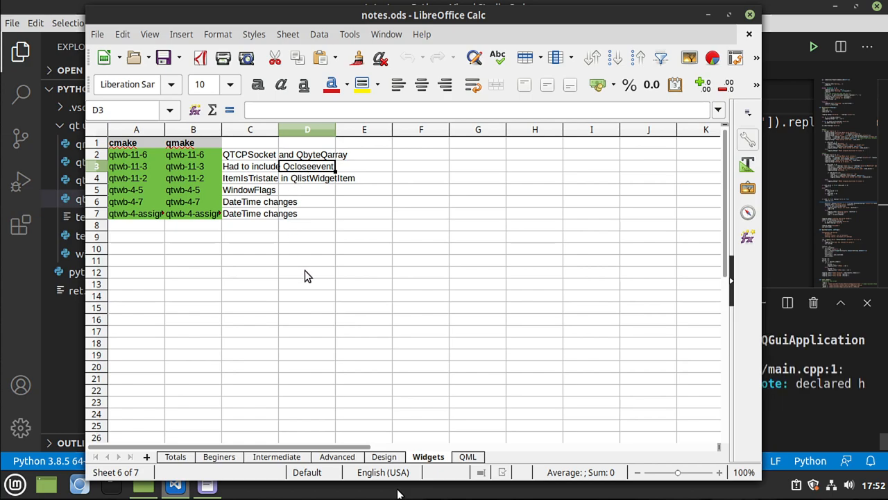
pyautogui.click(468, 456)
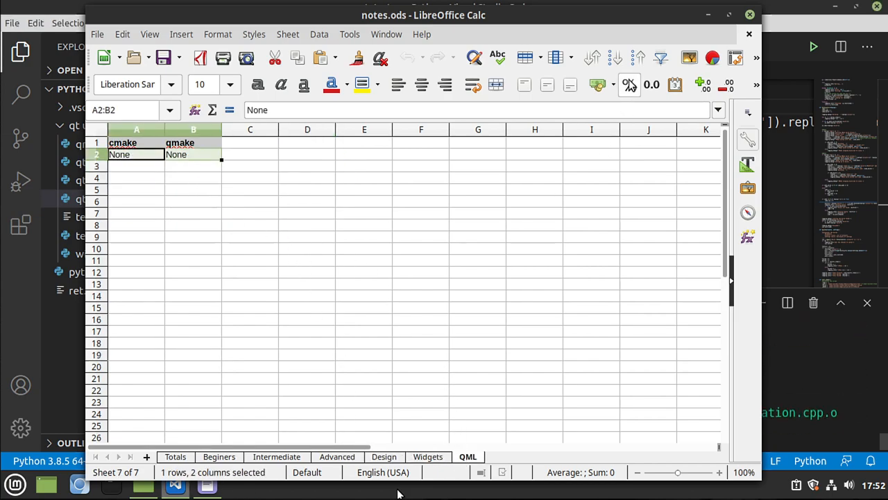
# Return to the VS Code test run and close the Tabs test window
pyautogui.click(175, 483)
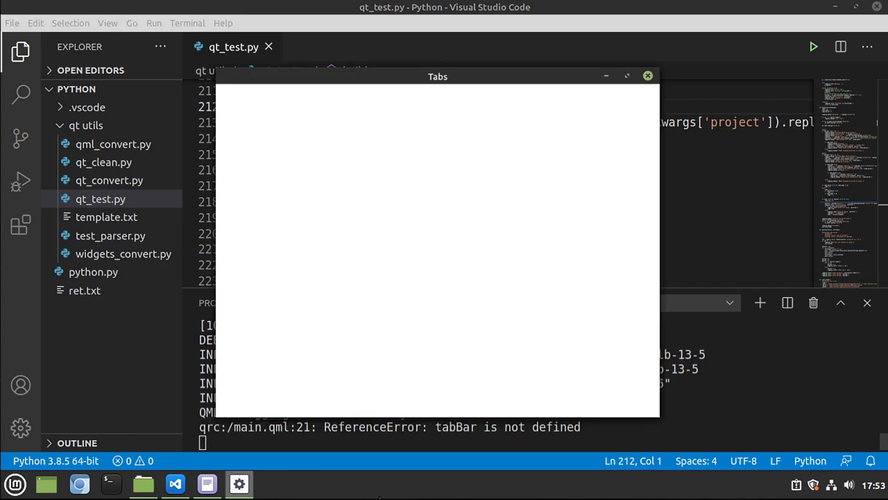
pyautogui.click(647, 75)
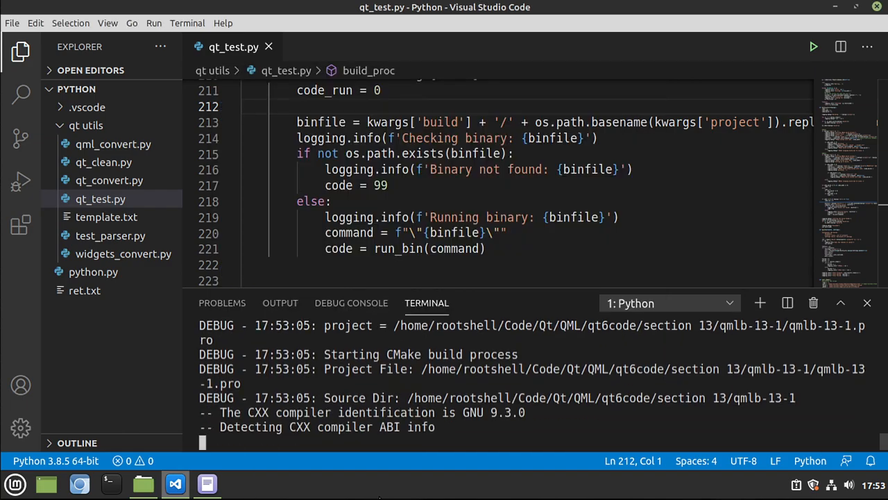